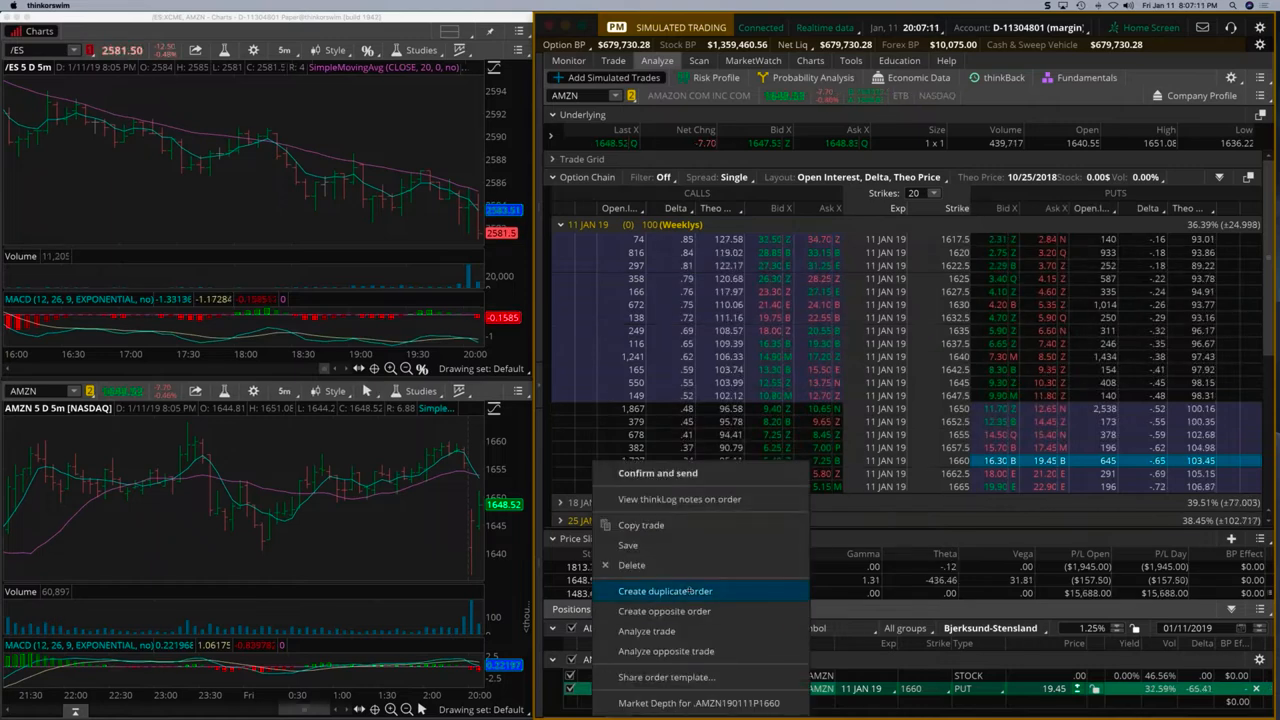
- Show today's Activity and Positions with the filled AMZN options order listed
{"action": "left_click", "coordinate": [664, 592]}
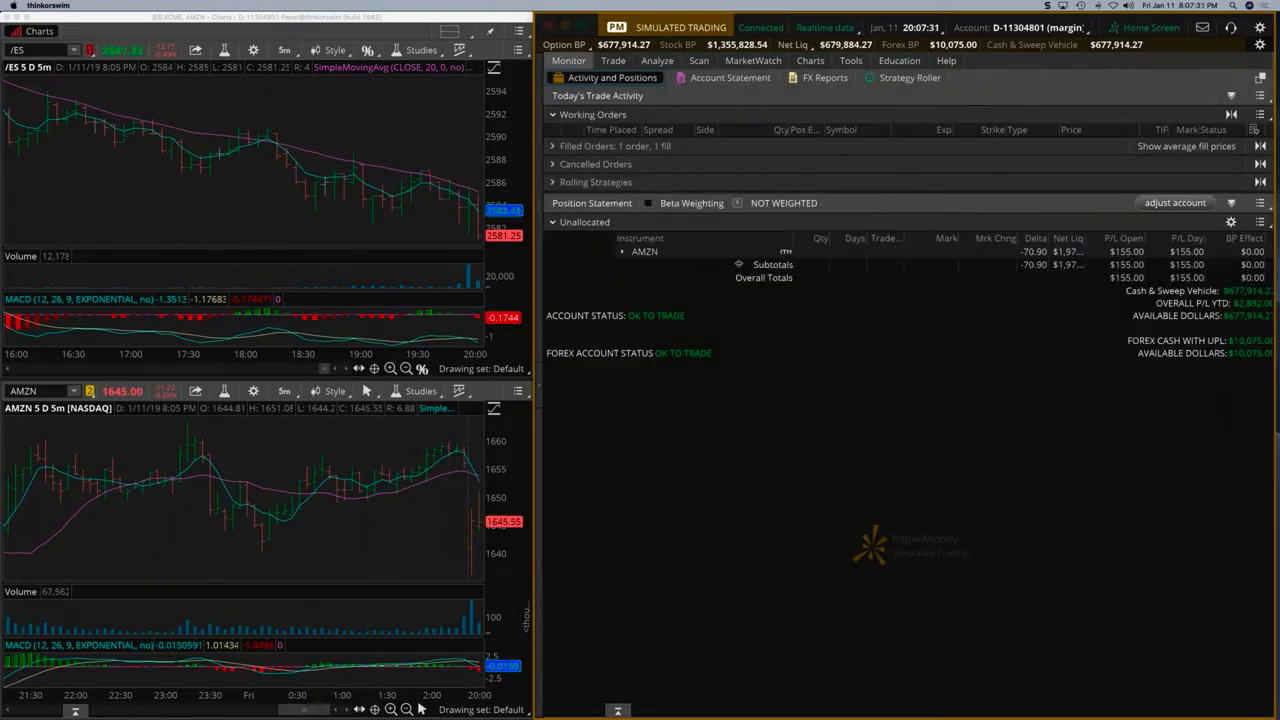
- Expand the AMZN position to show the short 11 JAN 19 1660 put with about $390 open profit
{"action": "left_click", "coordinate": [622, 252]}
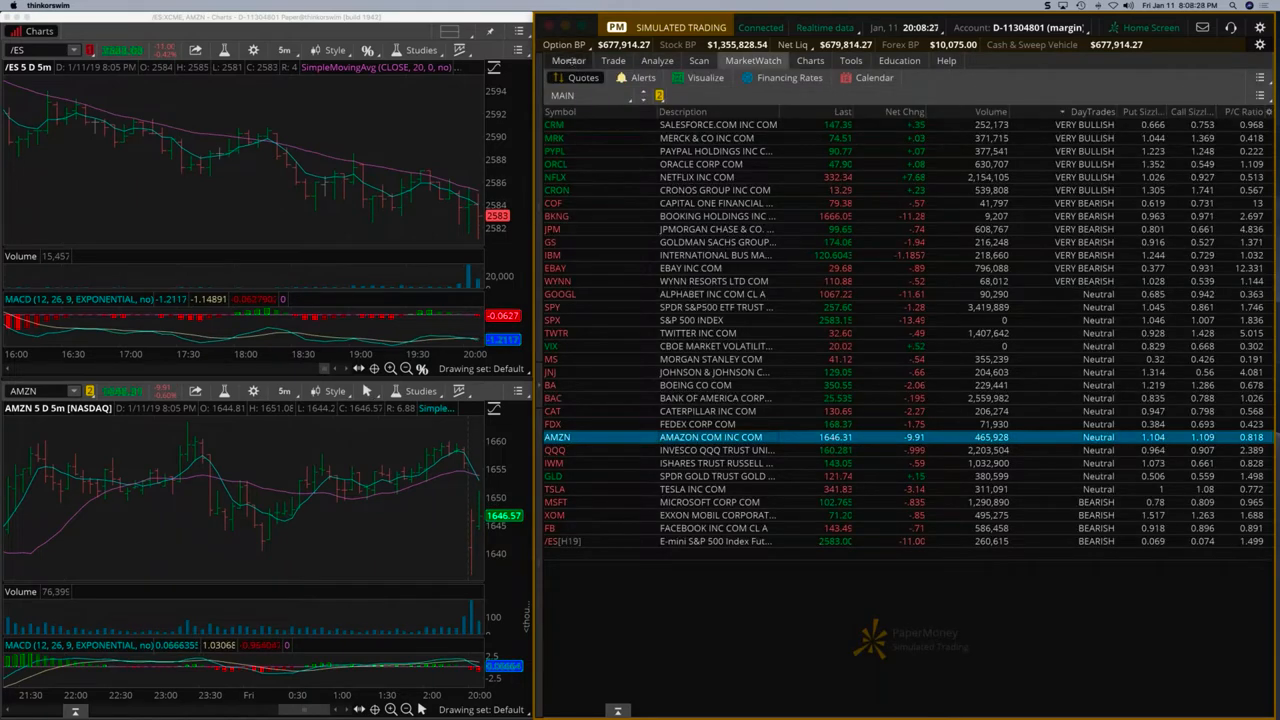
{"action": "left_click", "coordinate": [568, 60]}
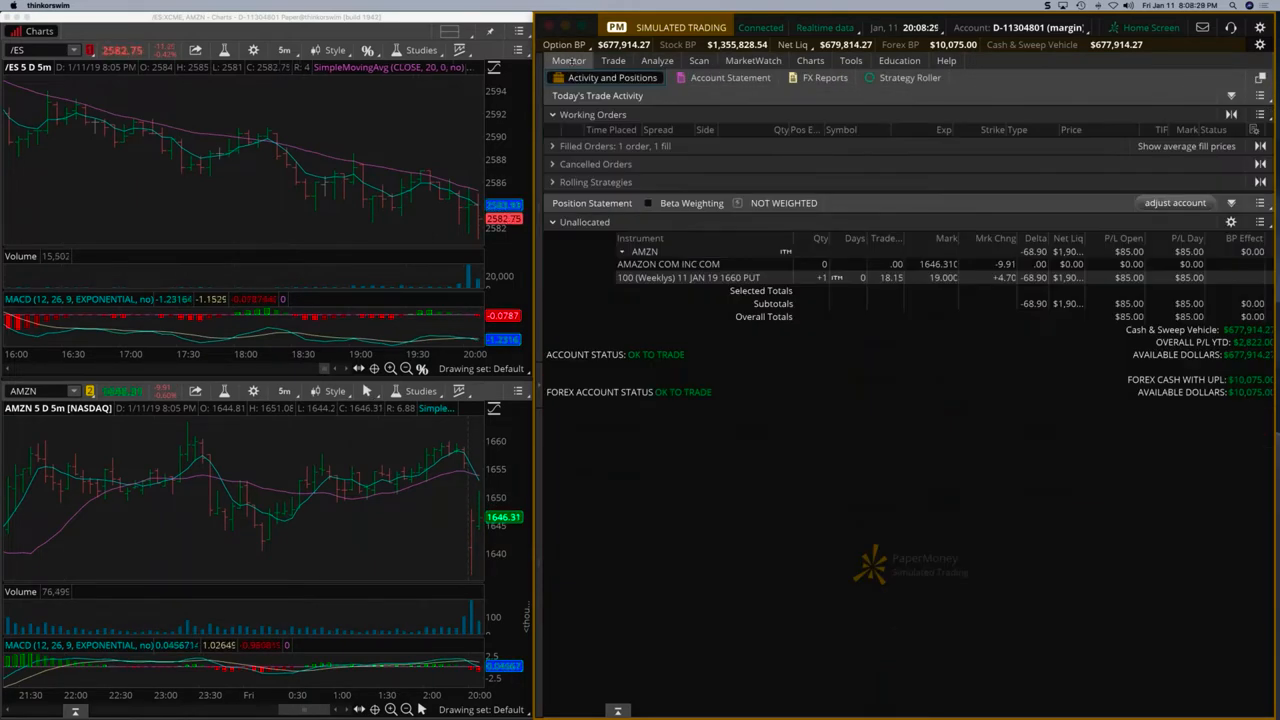
{"action": "left_click", "coordinate": [752, 60]}
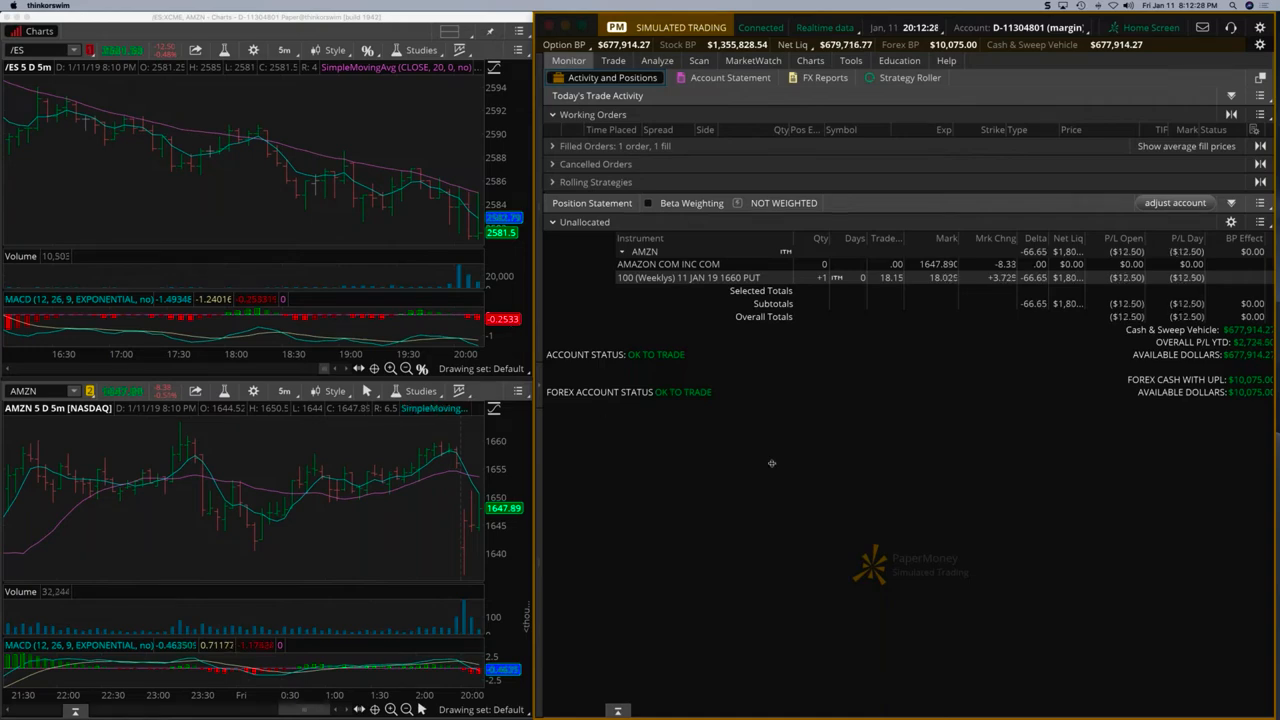
{"action": "left_click", "coordinate": [752, 60]}
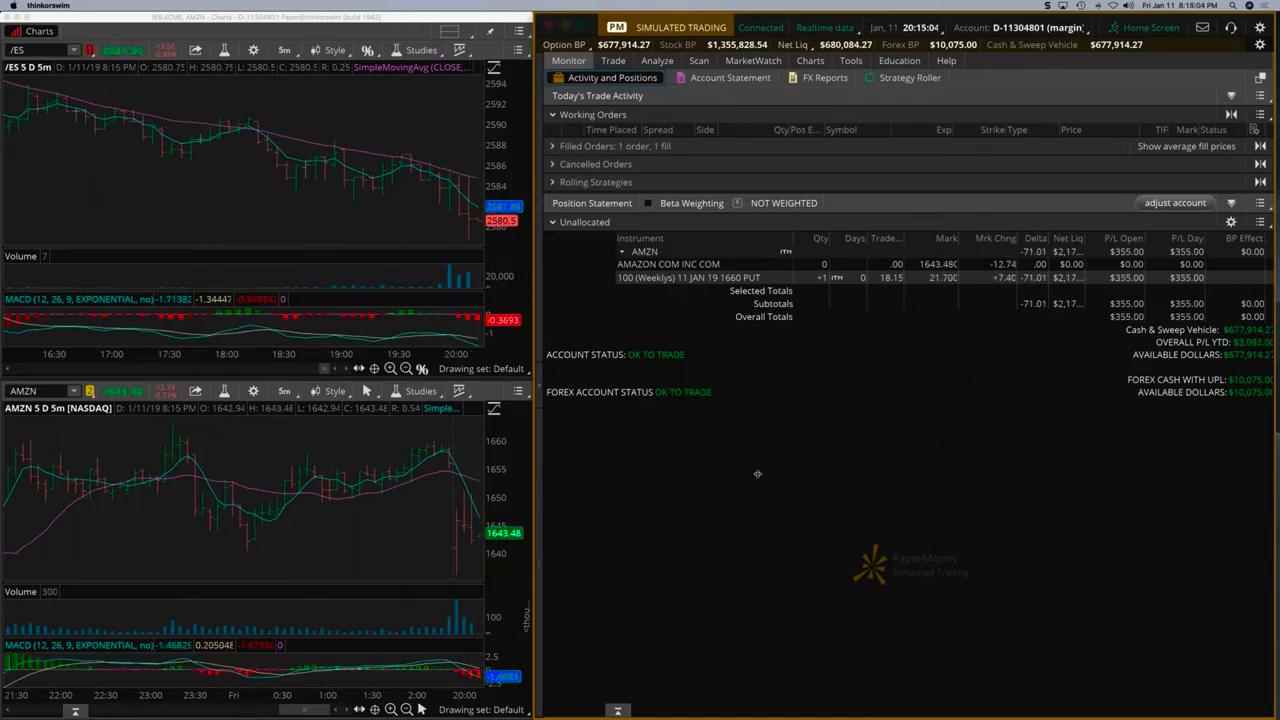
{"action": "left_click", "coordinate": [752, 60]}
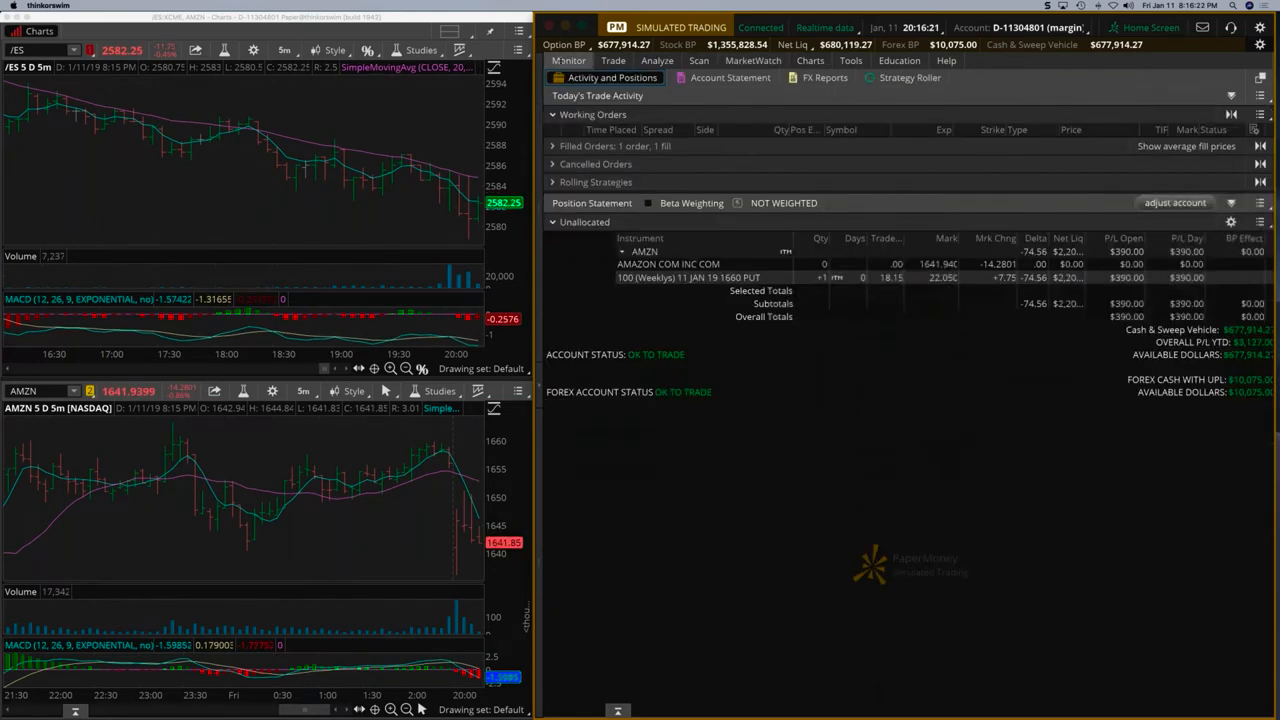
- Send a closing order on the AMZN 1660 put, booking roughly $350 for the day
{"action": "right_click", "coordinate": [700, 276]}
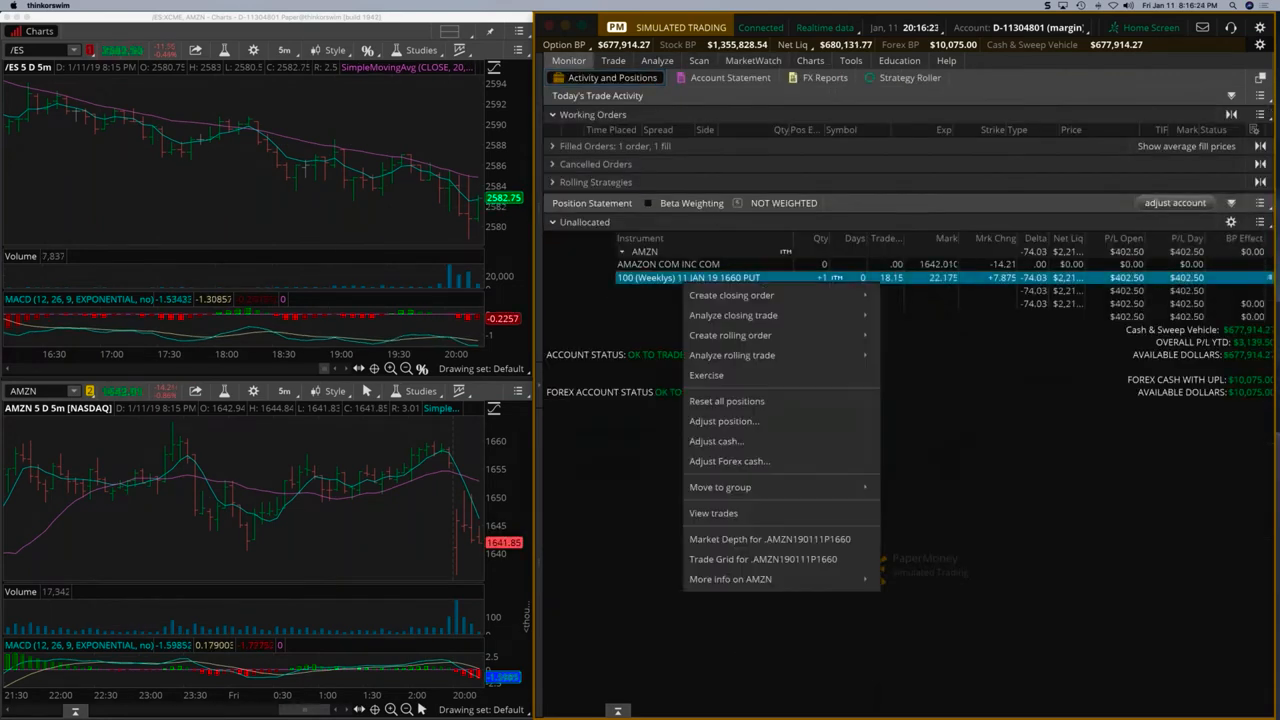
{"action": "left_click", "coordinate": [612, 60]}
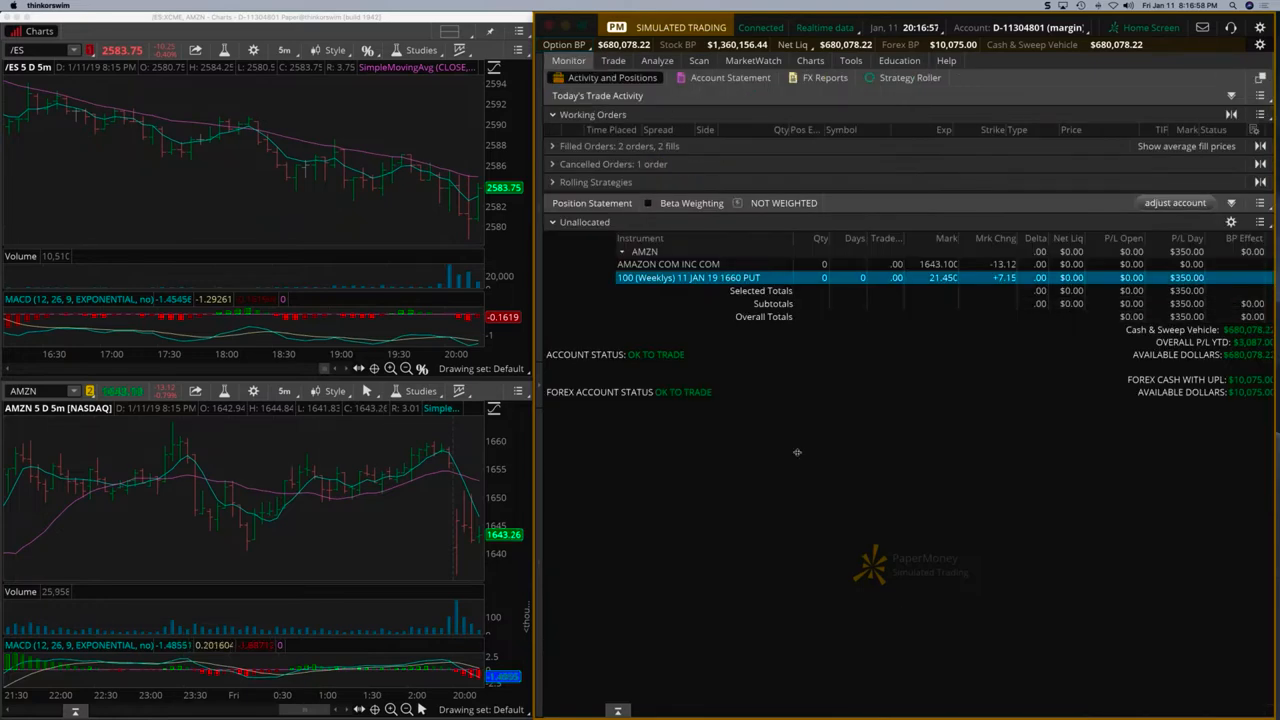
{"action": "left_click", "coordinate": [752, 60]}
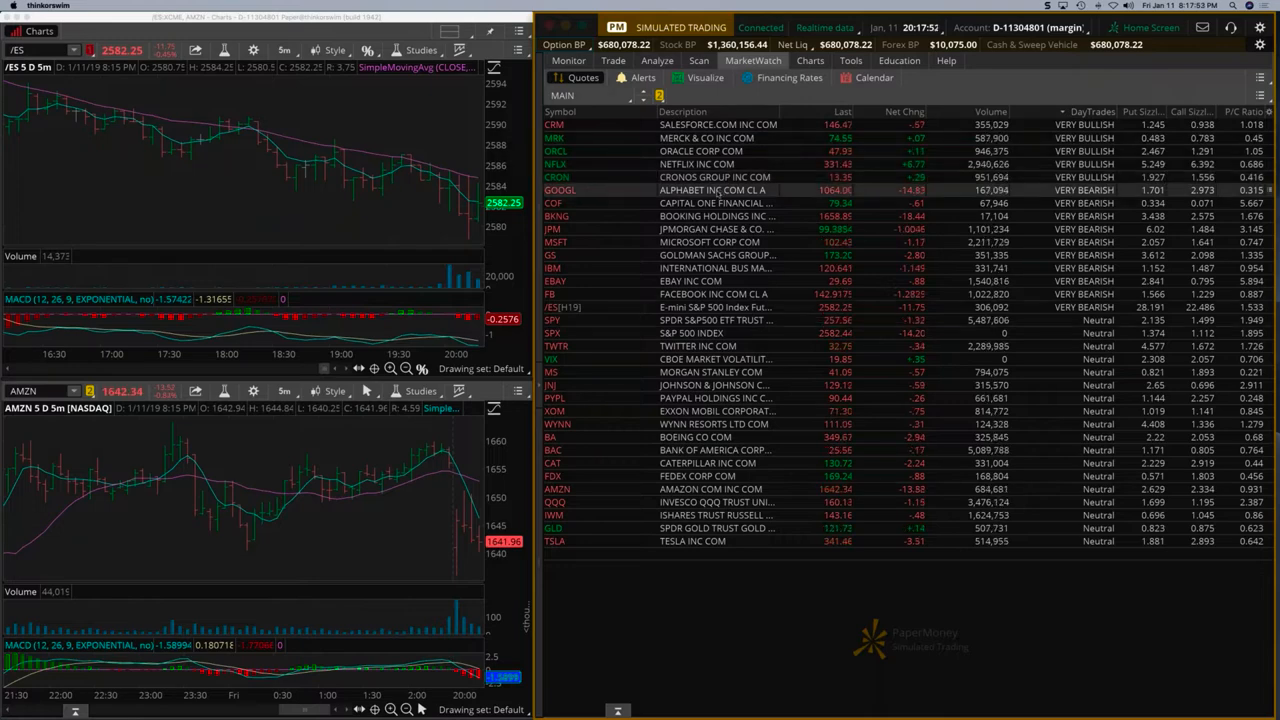
- Load GOOGL from the quotes list and bring up its Analyze page
{"action": "left_click", "coordinate": [700, 176]}
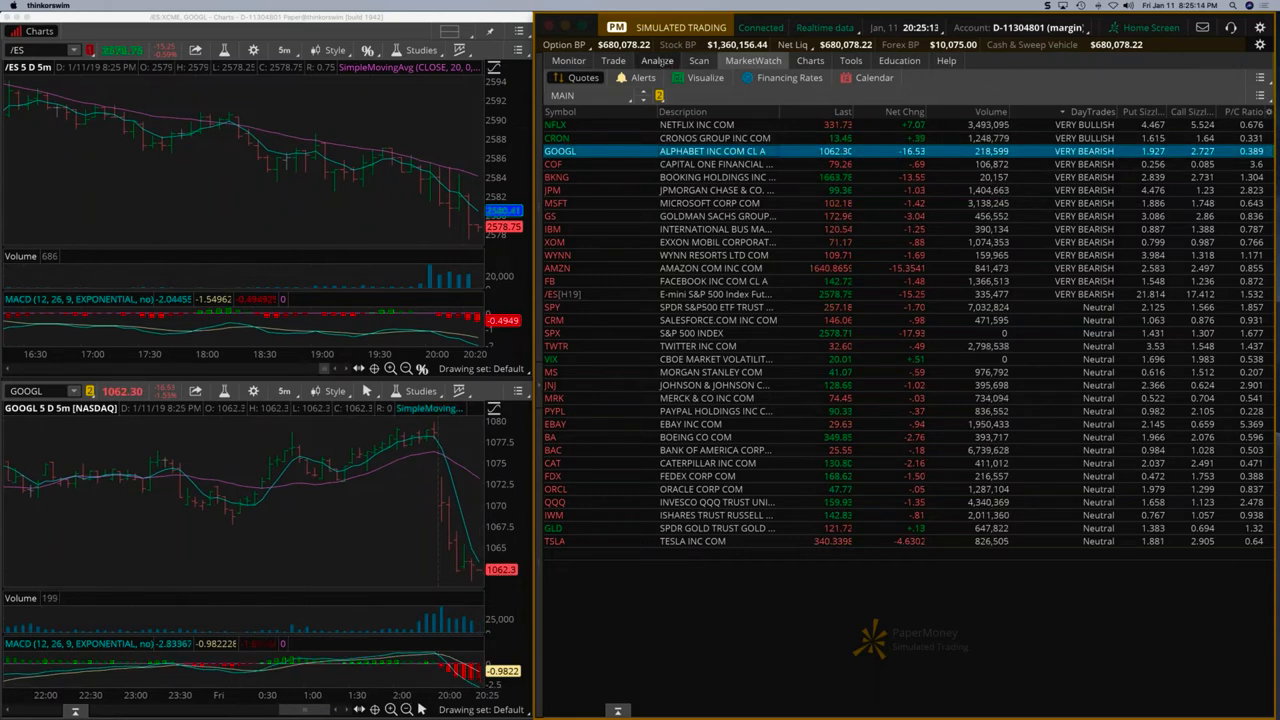
{"action": "left_click", "coordinate": [656, 60]}
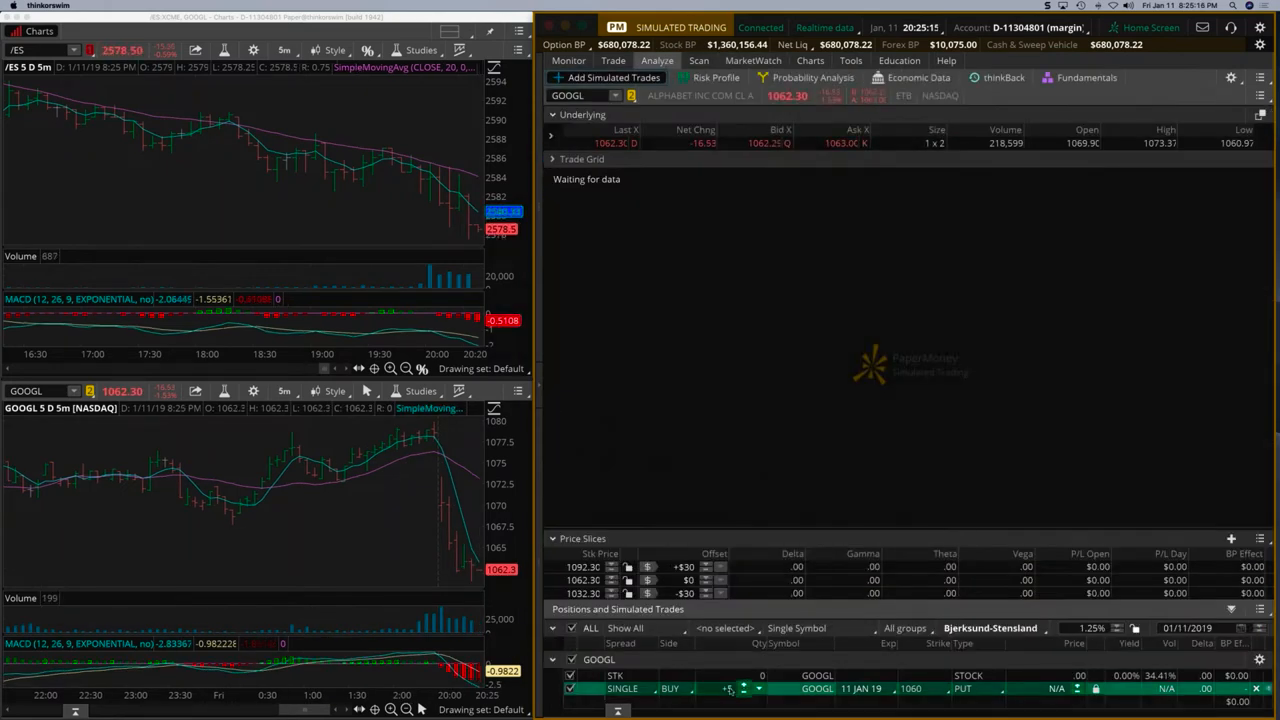
- Buy one GOOGL 11 JAN 19 1070 put from the option chain at limit and confirm
{"action": "left_click", "coordinate": [582, 160]}
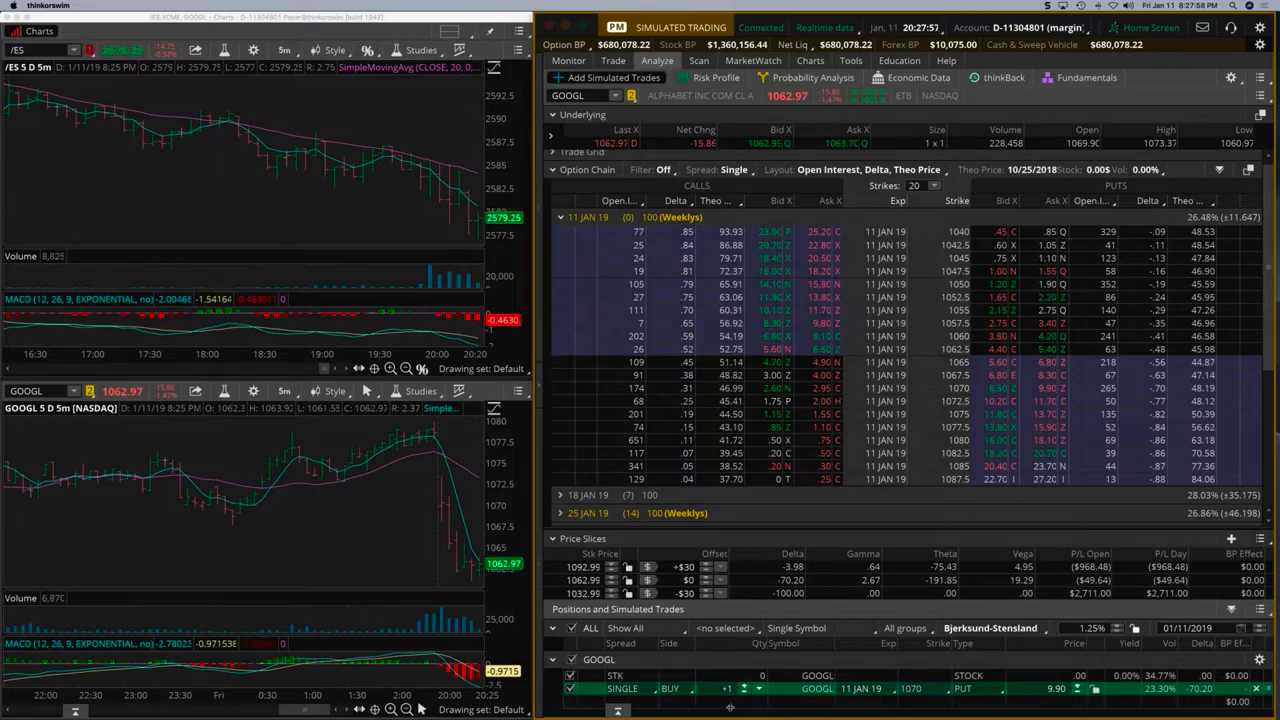
{"action": "left_click", "coordinate": [752, 60]}
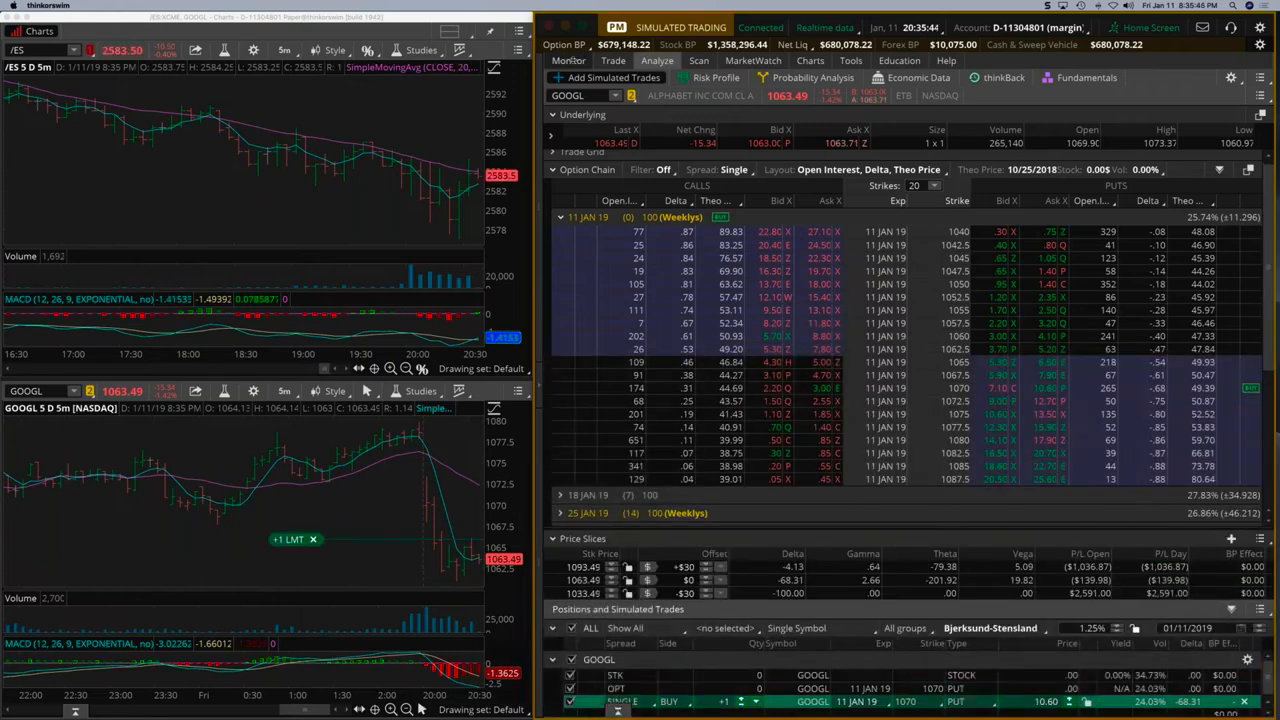
{"action": "left_click", "coordinate": [568, 60]}
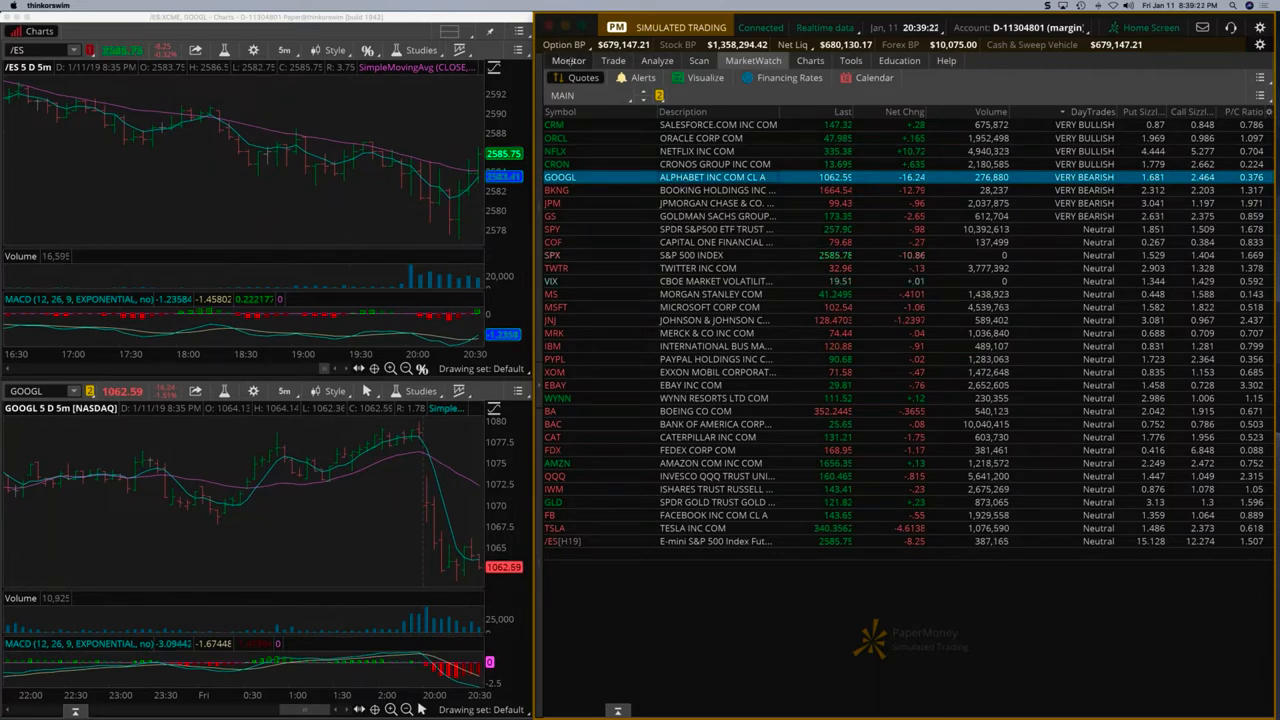
- Check GOOGL in the quotes list and return to the account's positions
{"action": "left_click", "coordinate": [568, 60]}
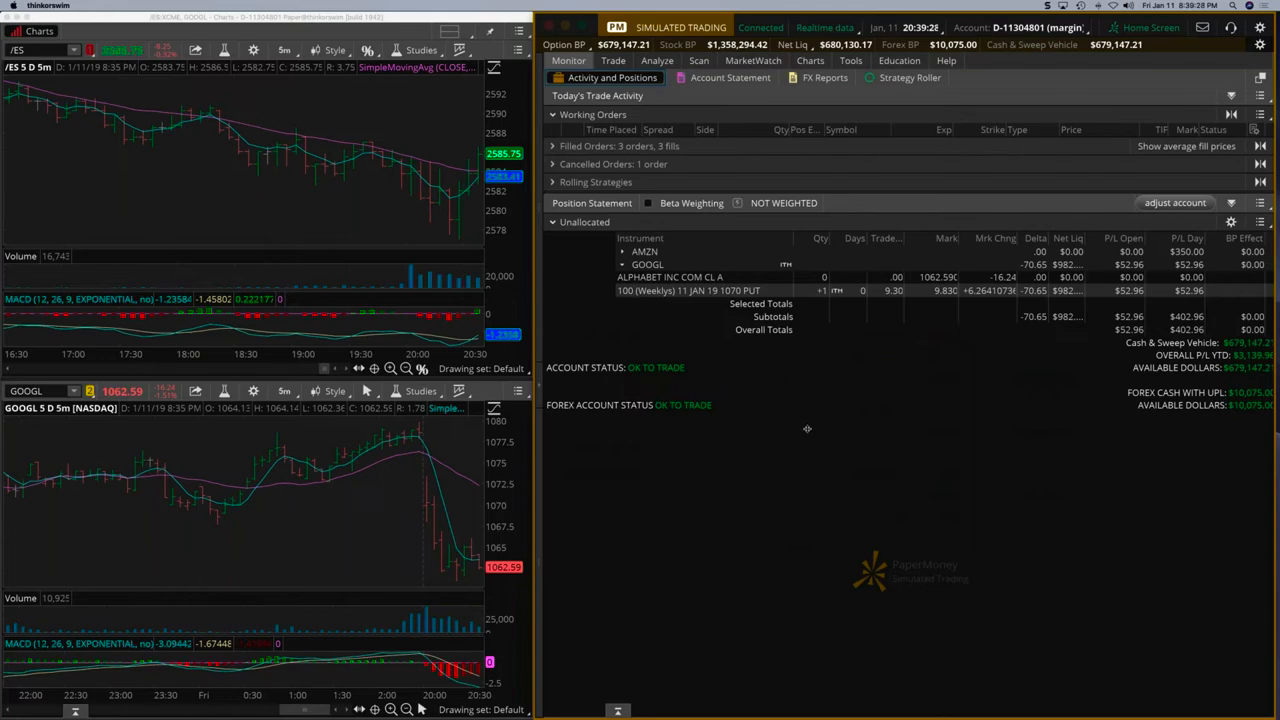
{"action": "left_click", "coordinate": [752, 60]}
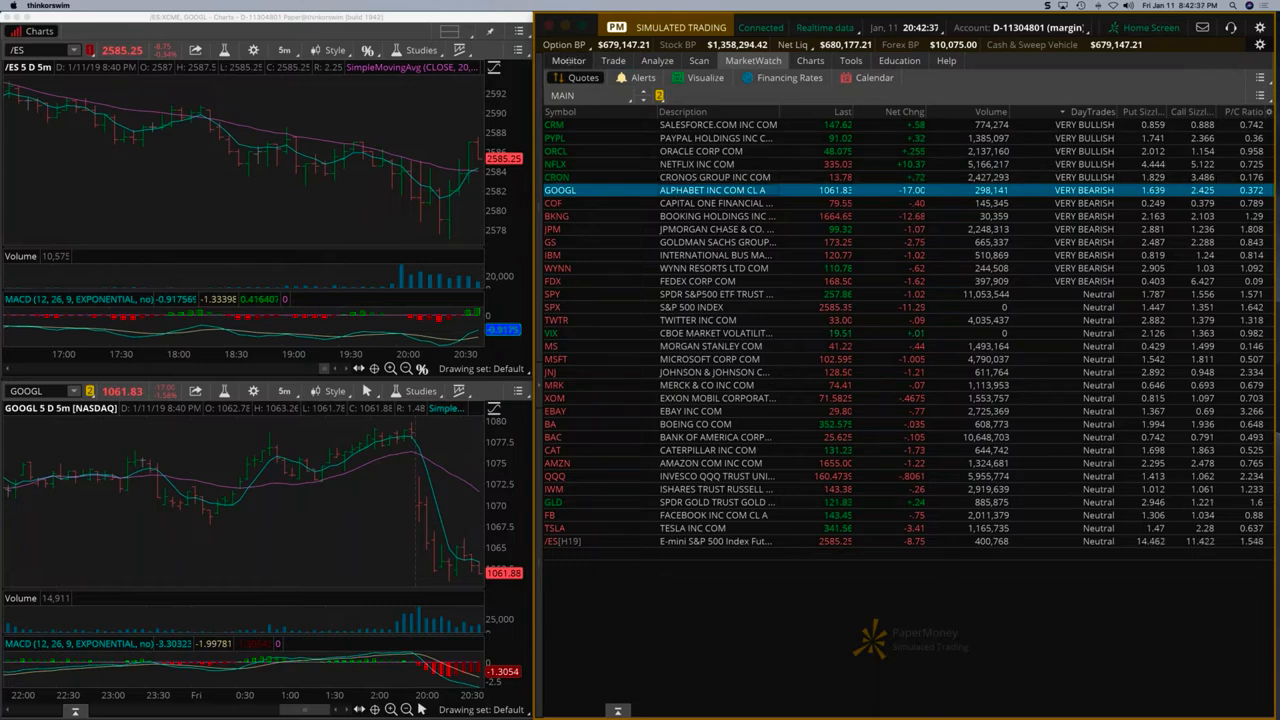
{"action": "left_click", "coordinate": [568, 60]}
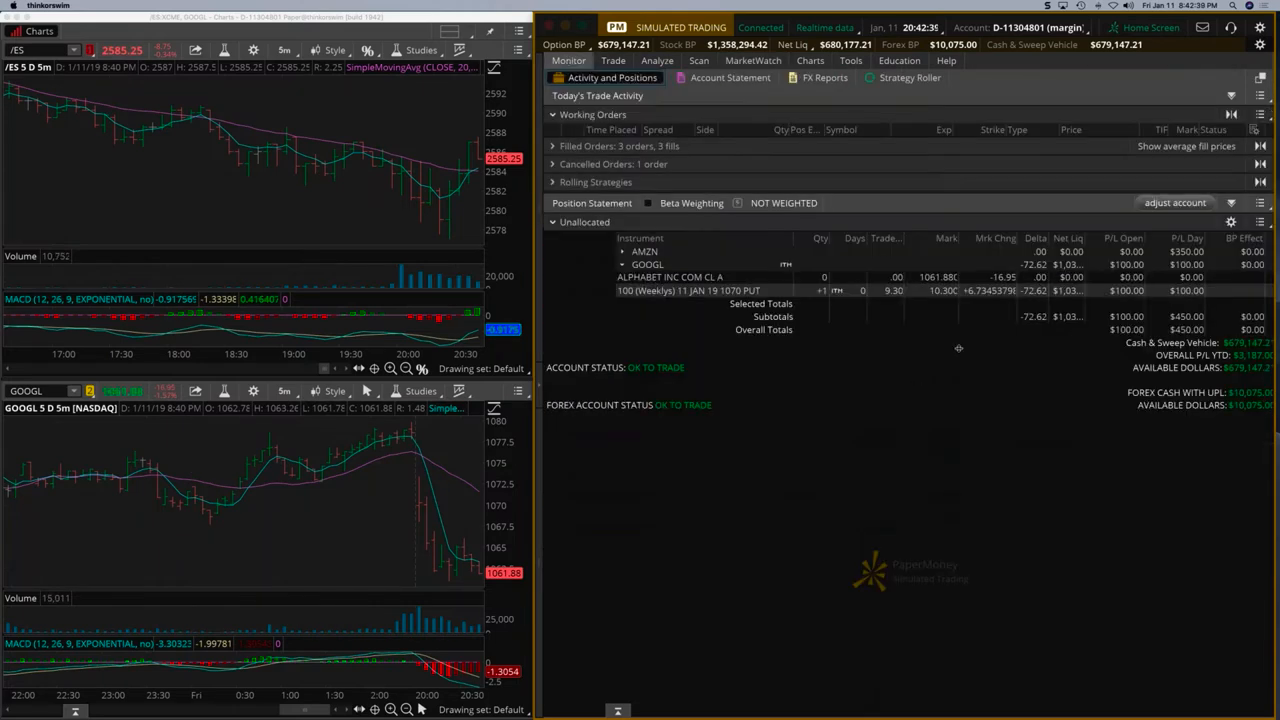
{"action": "left_click", "coordinate": [752, 60]}
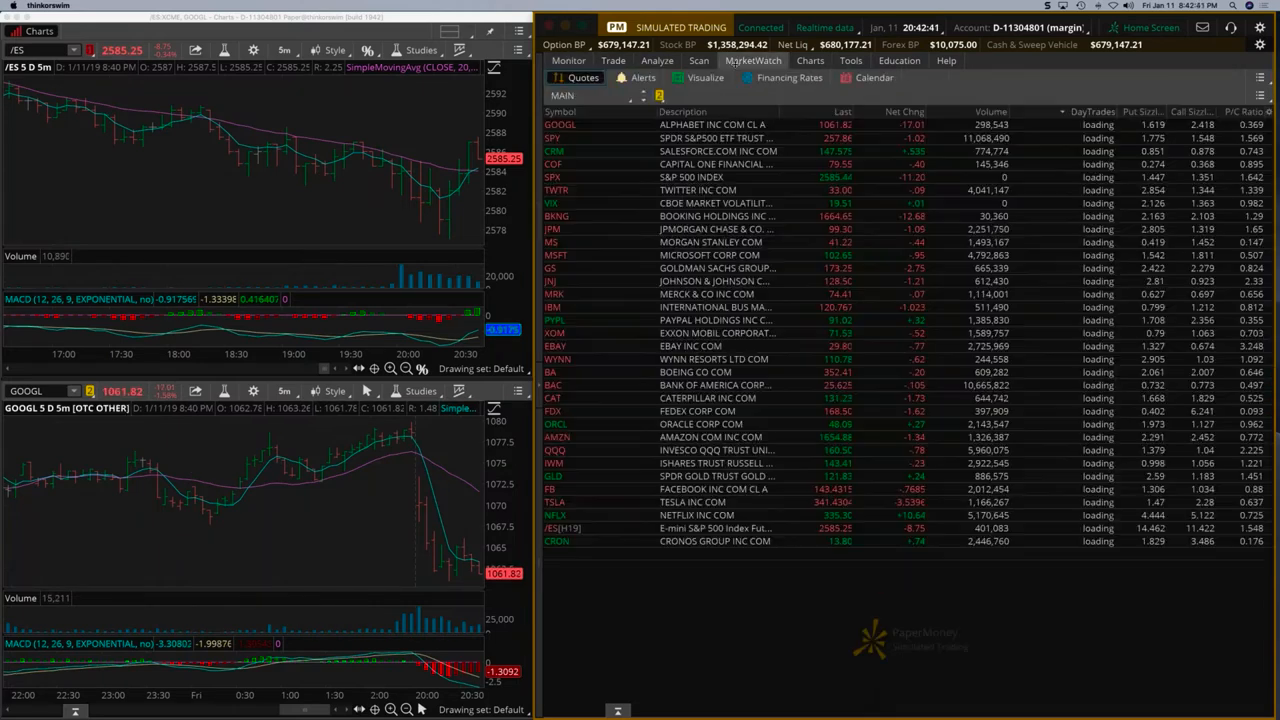
{"action": "left_click", "coordinate": [700, 124]}
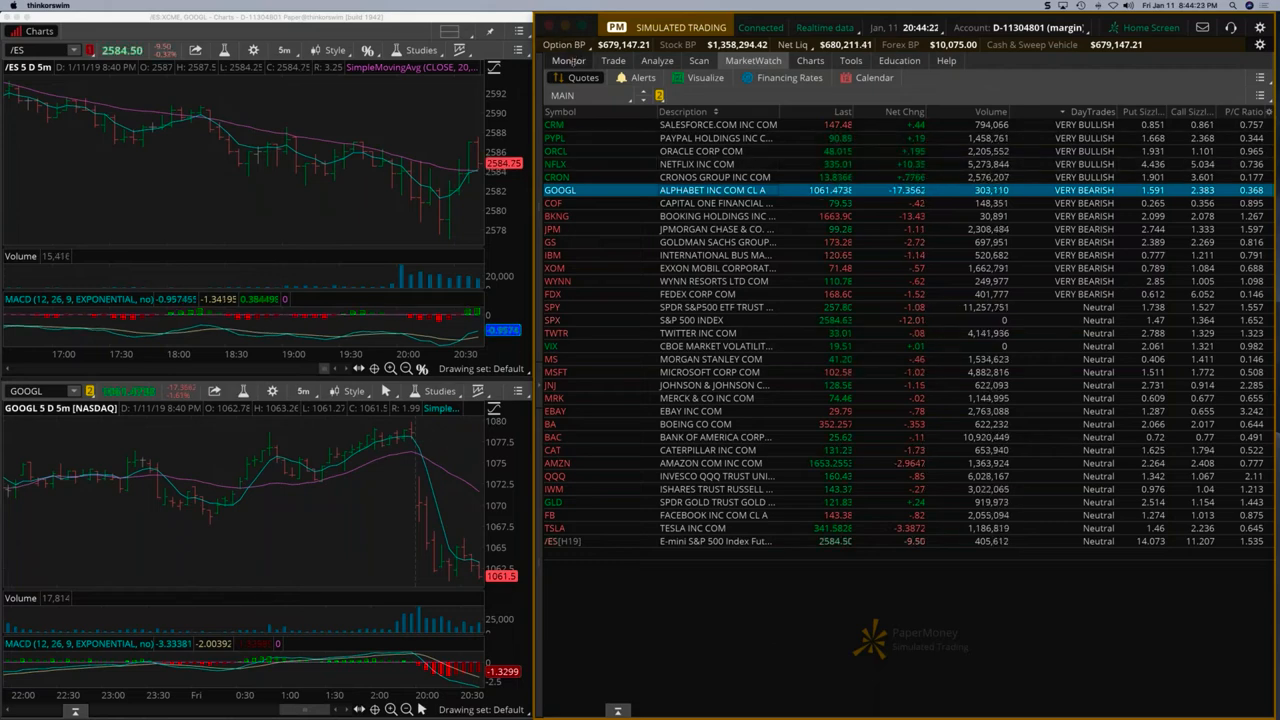
{"action": "left_click", "coordinate": [568, 60]}
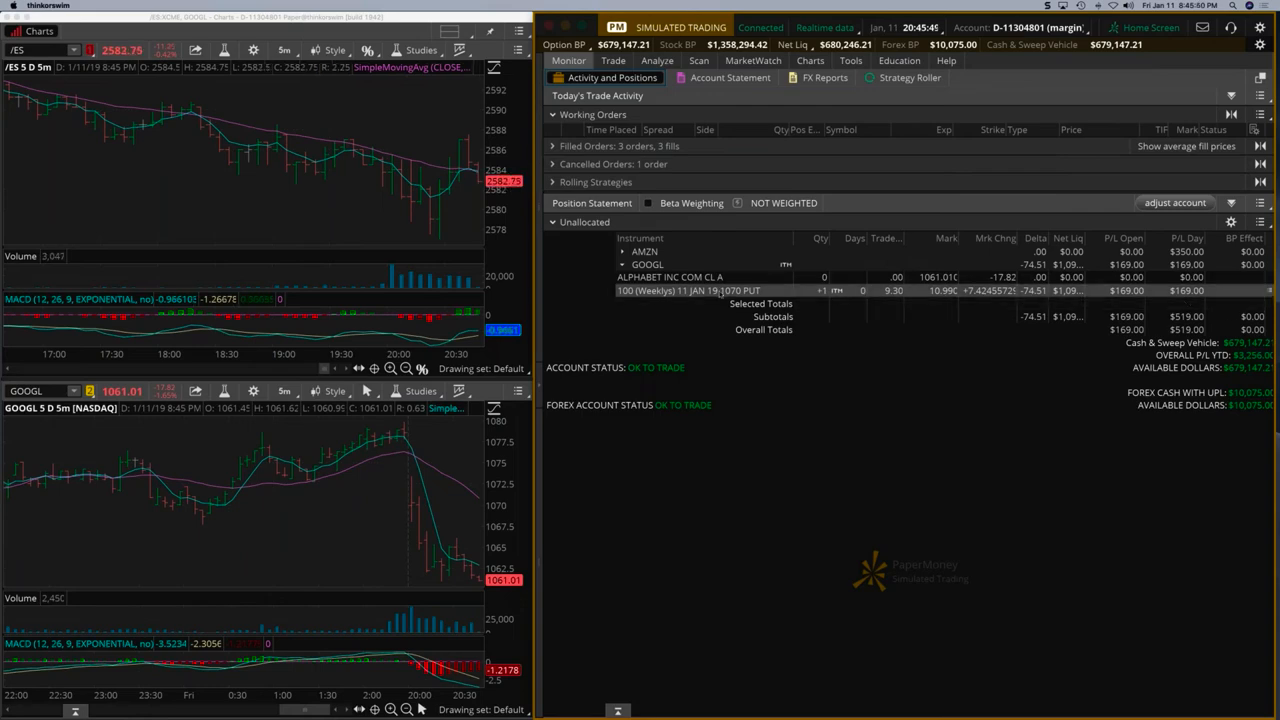
- Stage a sell-to-close order on the GOOGL 1070 put at a 9.10 limit
{"action": "right_click", "coordinate": [700, 290]}
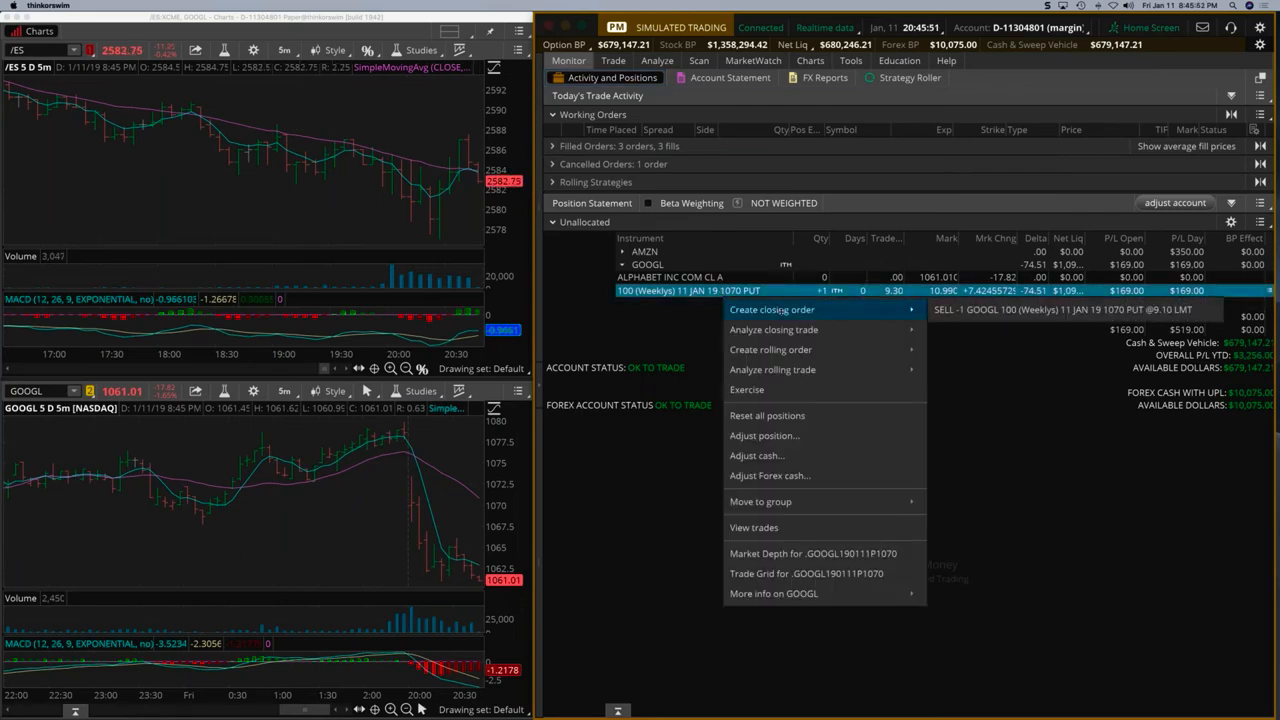
{"action": "left_click", "coordinate": [772, 308]}
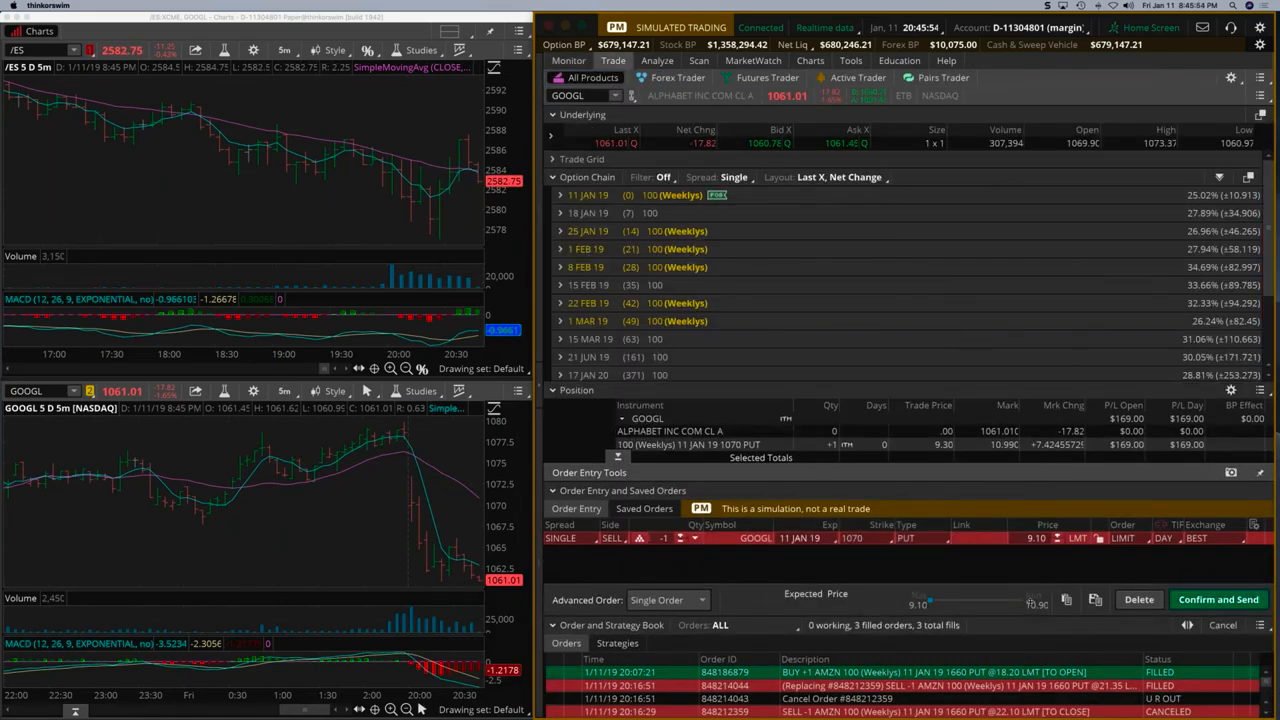